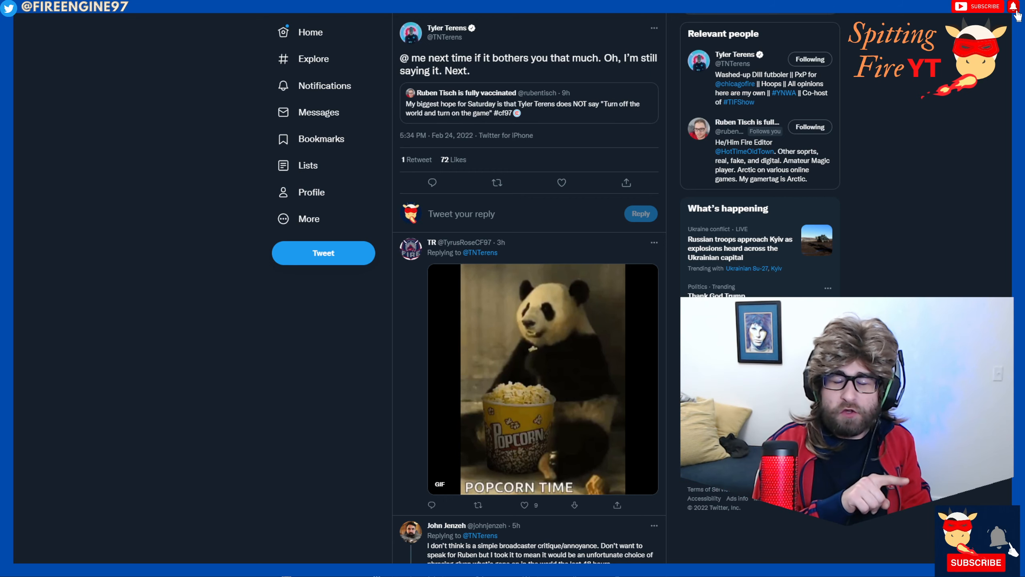
scroll(down, 3)
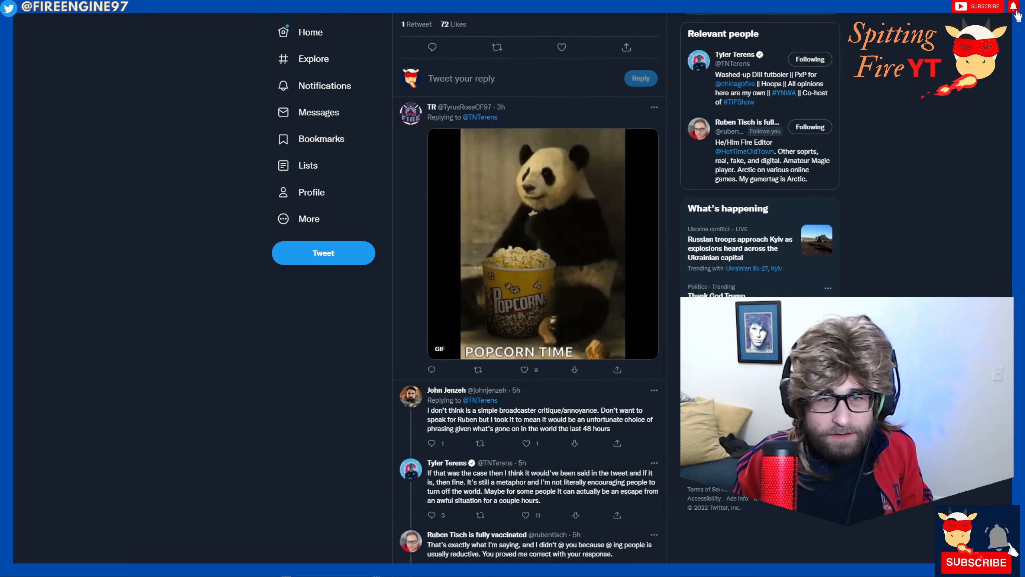
scroll(down, 3)
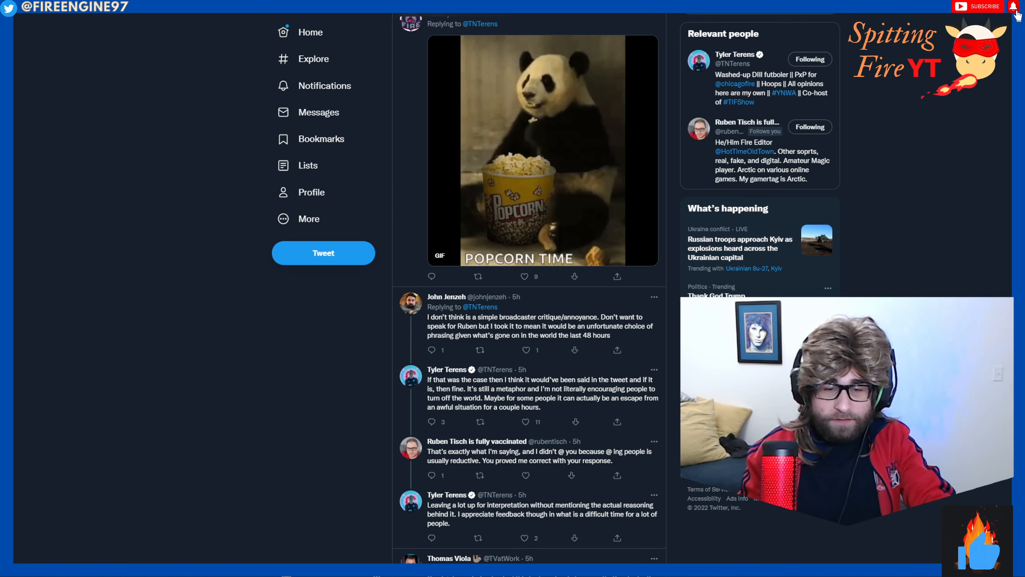
scroll(down, 3)
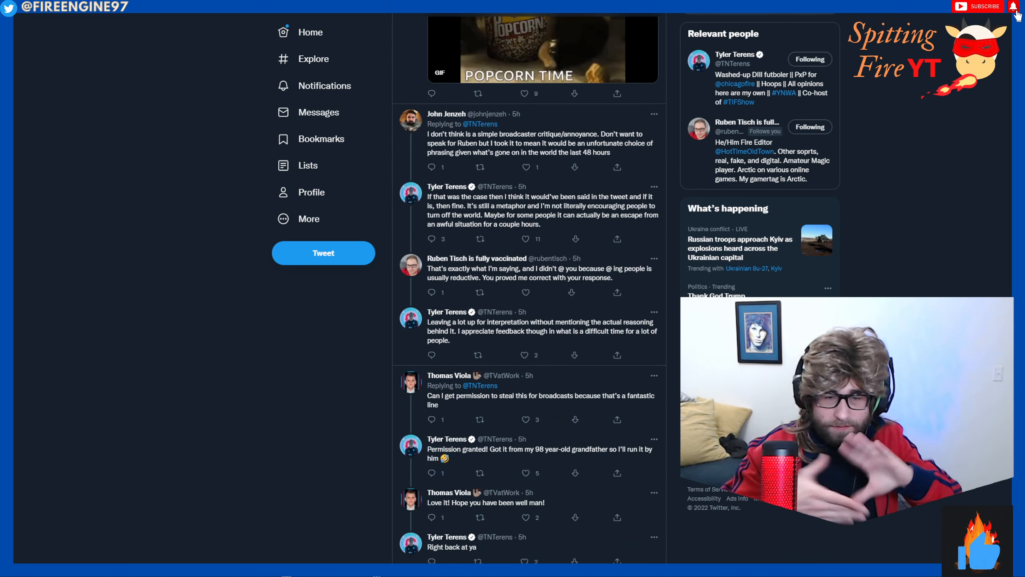
scroll(down, 3)
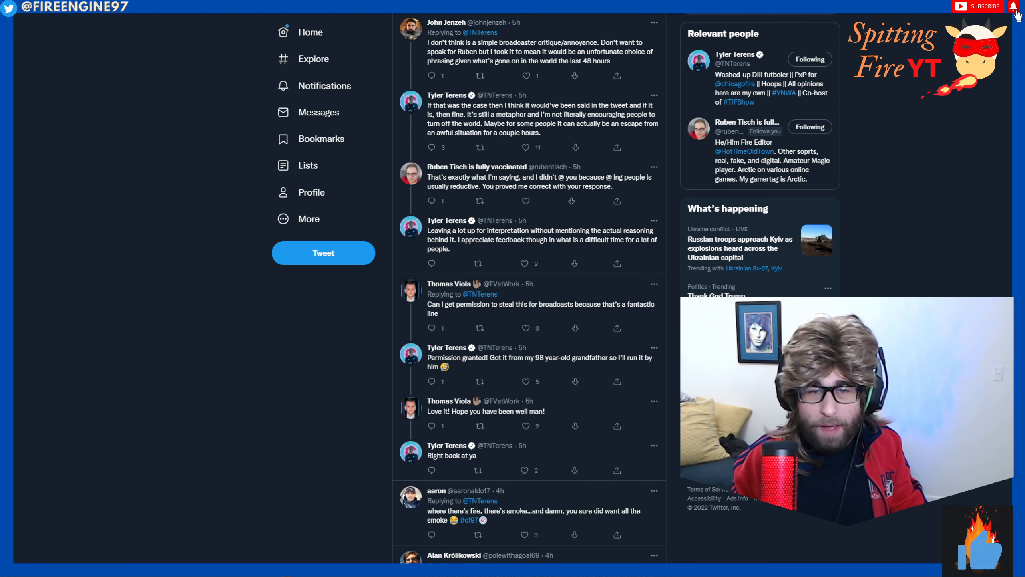
scroll(down, 3)
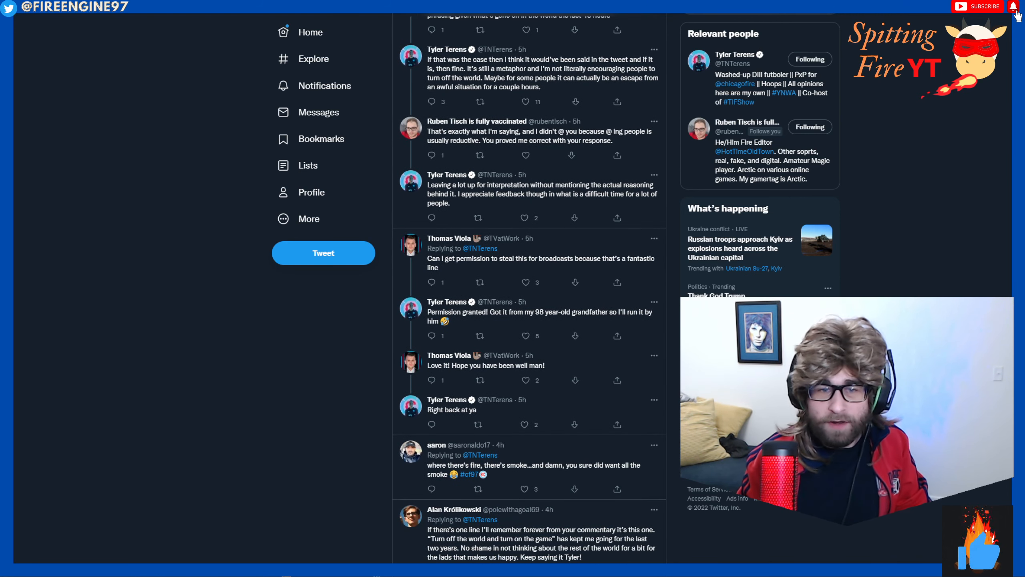